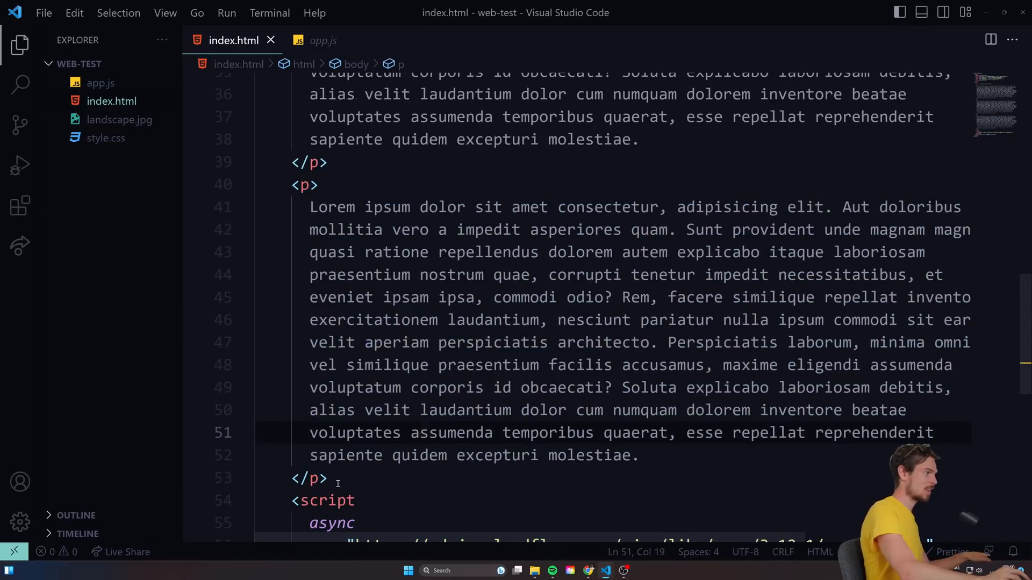
Replace both 'async' attributes with 'defer' on the GSAP CDN and app.js script tags
double_click(305, 184)
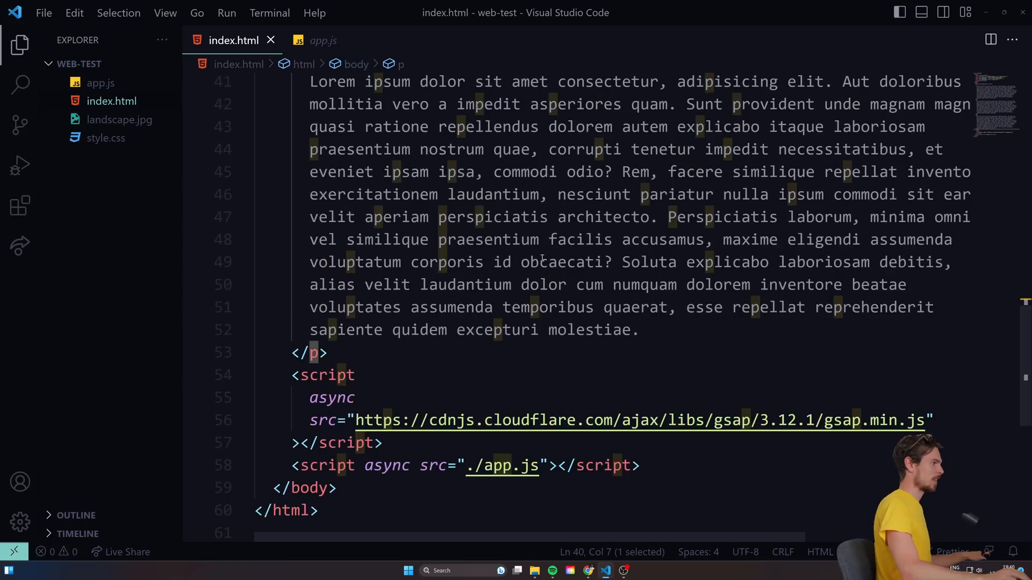
text(defer)
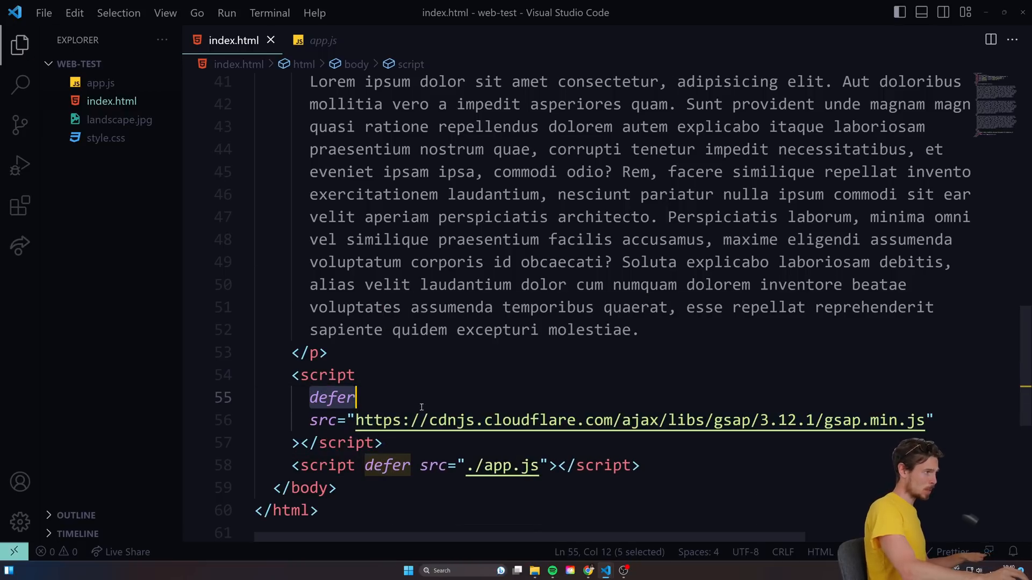